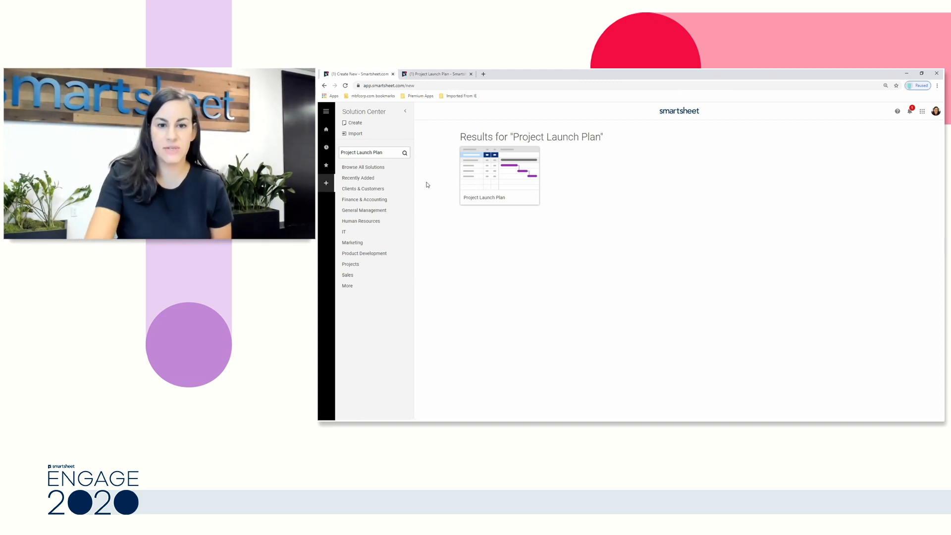
pyautogui.moveTo(374, 146)
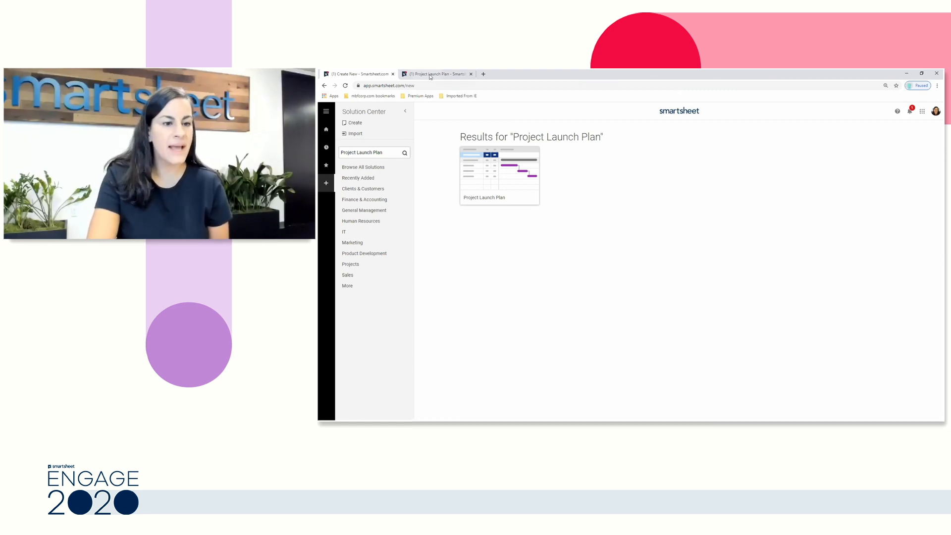
# Switch to the Project Launch Plan sheet showing its phases and tasks in Grid View
pyautogui.click(499, 169)
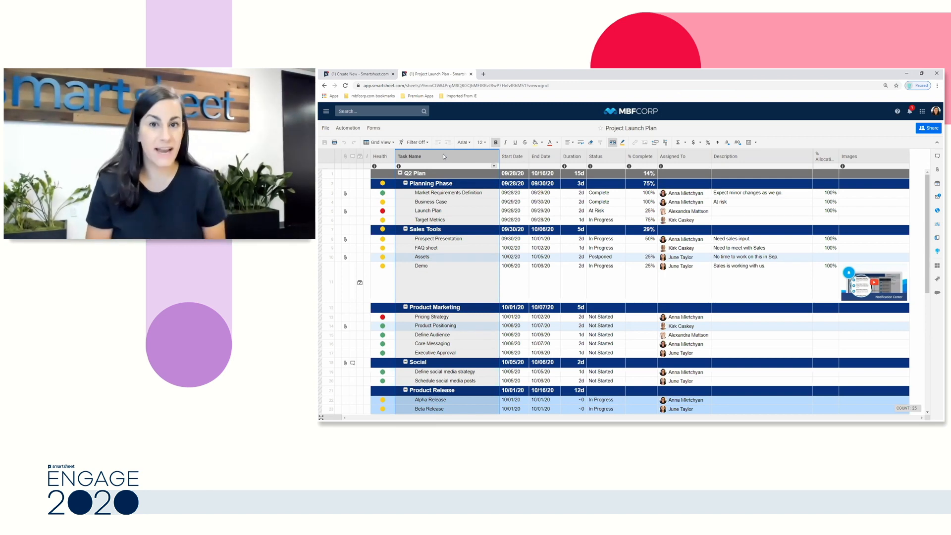
pyautogui.moveTo(389, 161)
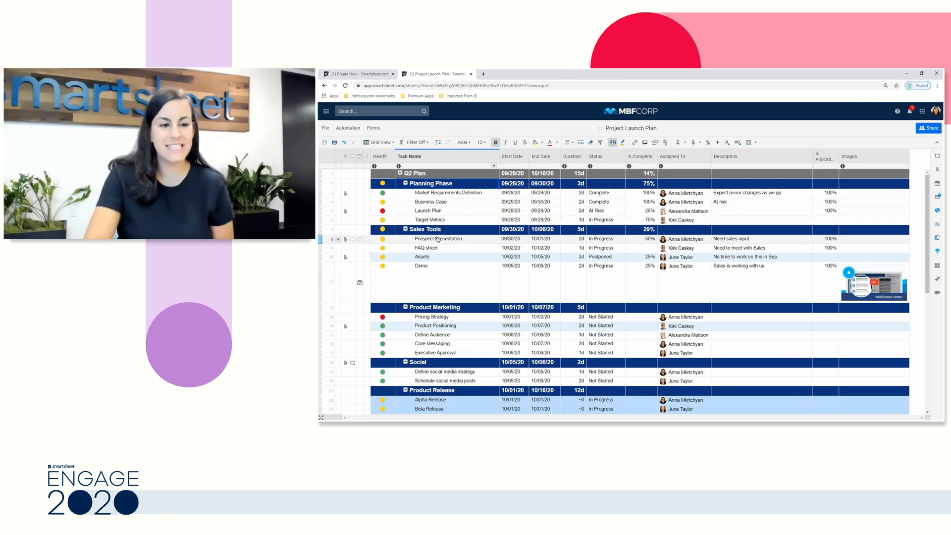
pyautogui.moveTo(437, 141)
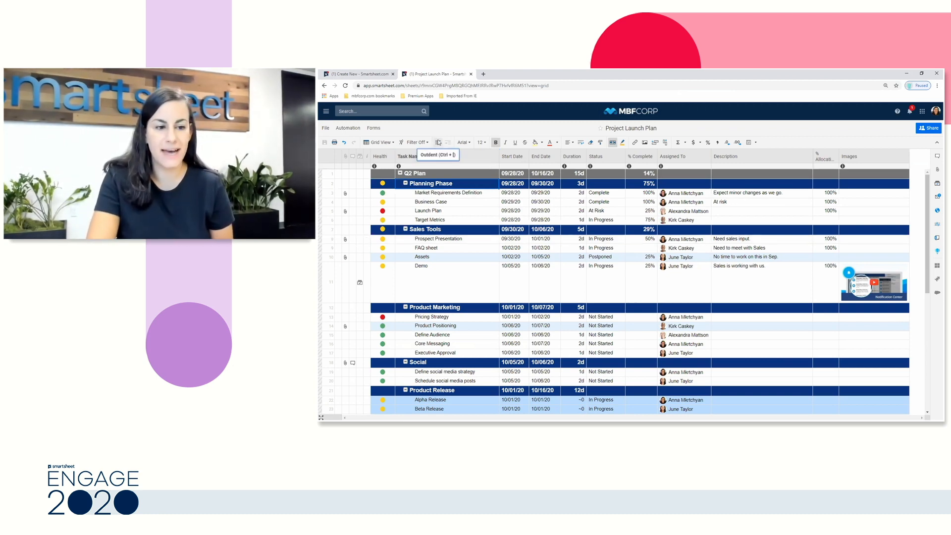
pyautogui.moveTo(446, 148)
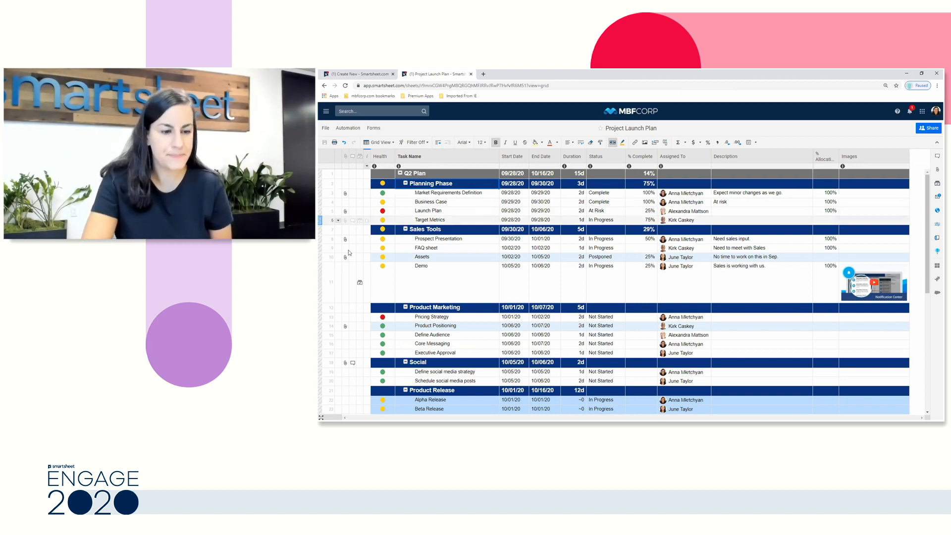
# Indent the Demo row so it becomes a subtask of Assets in Sales Tools
pyautogui.click(331, 282)
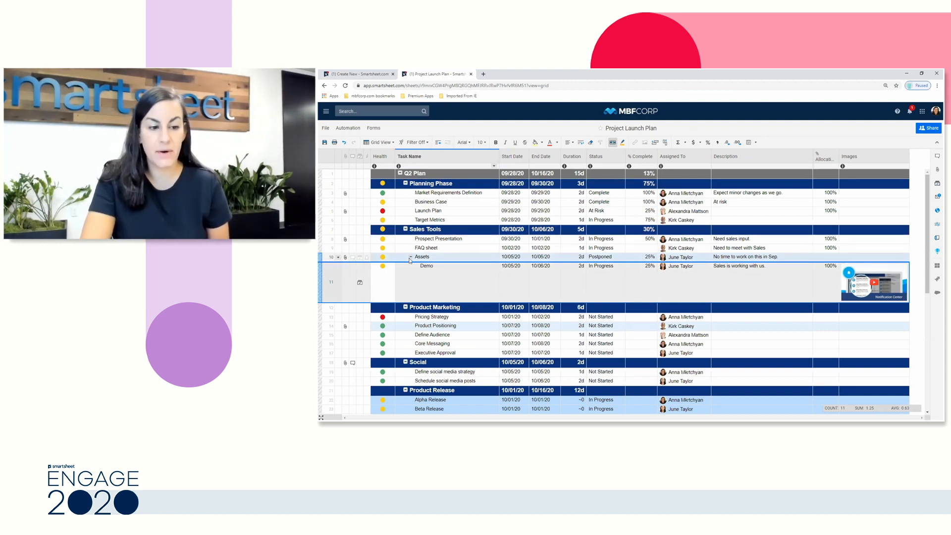
pyautogui.click(410, 257)
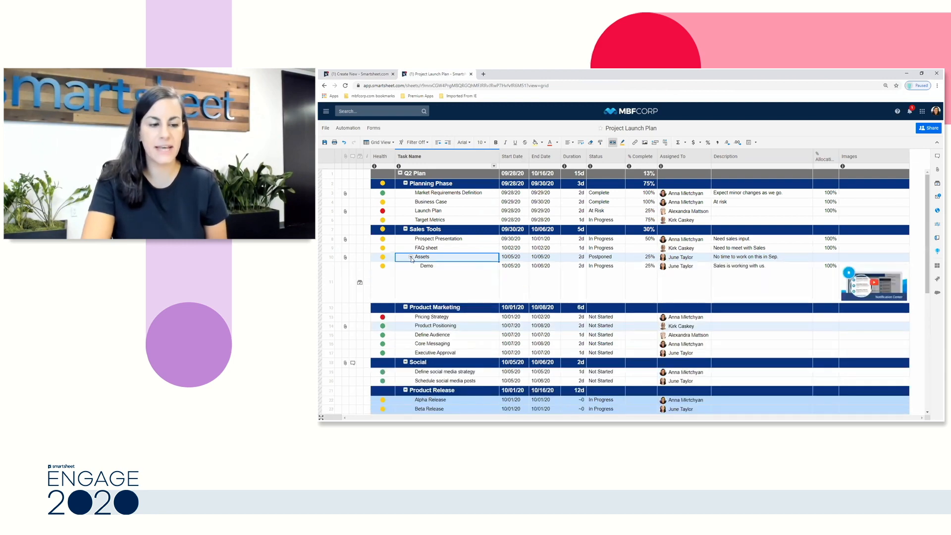
pyautogui.click(425, 229)
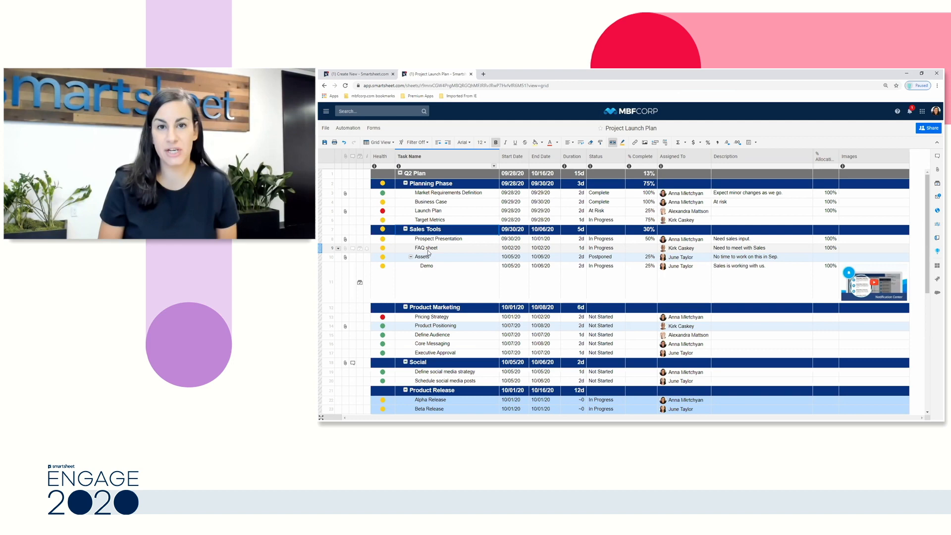
pyautogui.moveTo(420, 268)
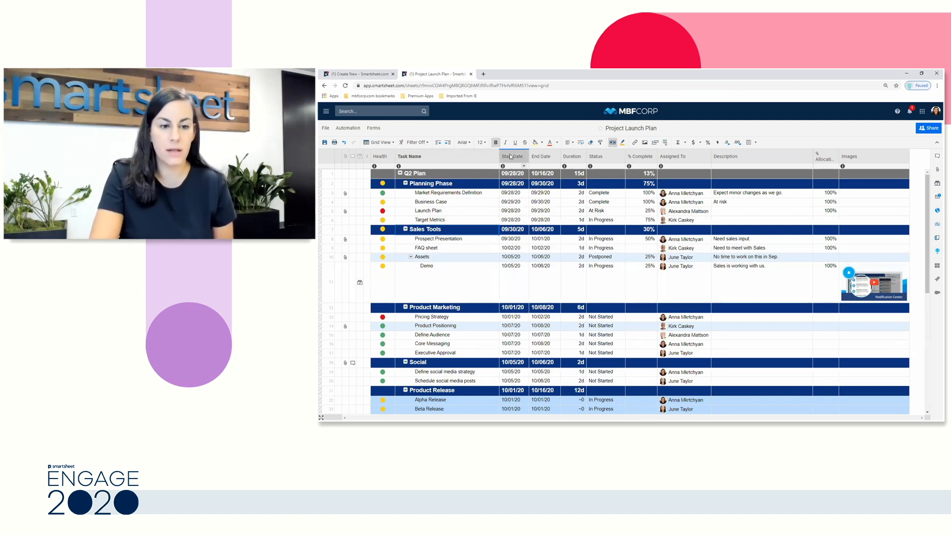
# Review the End Date column's properties and leave them unchanged
pyautogui.click(542, 155)
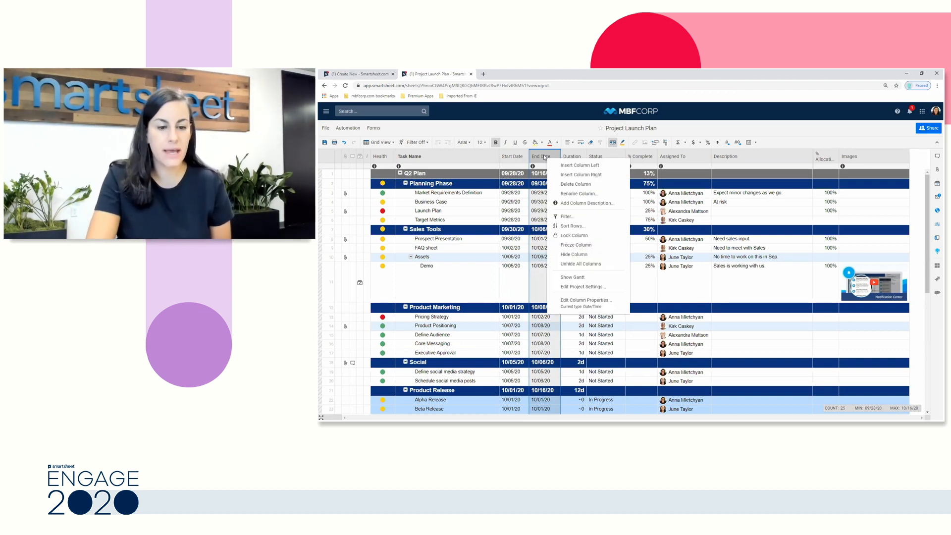
pyautogui.moveTo(585, 303)
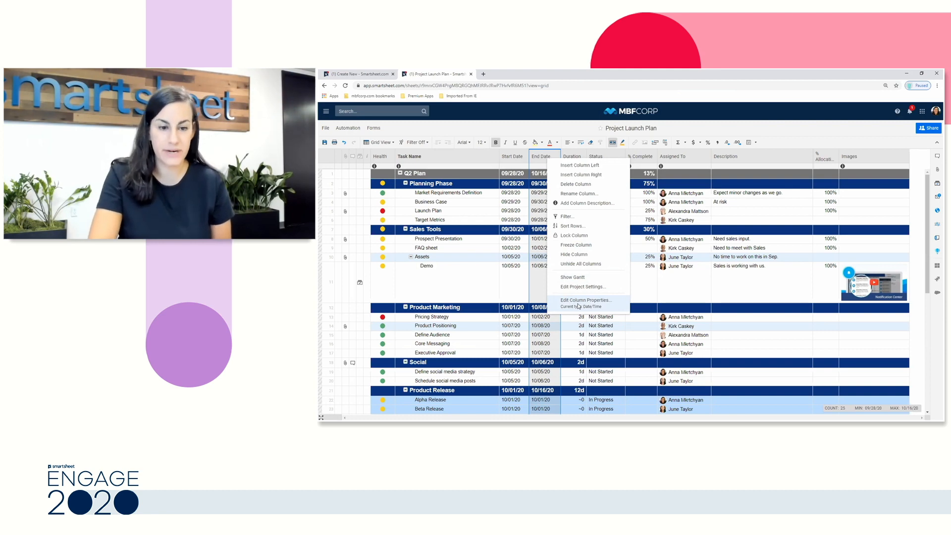
pyautogui.click(585, 299)
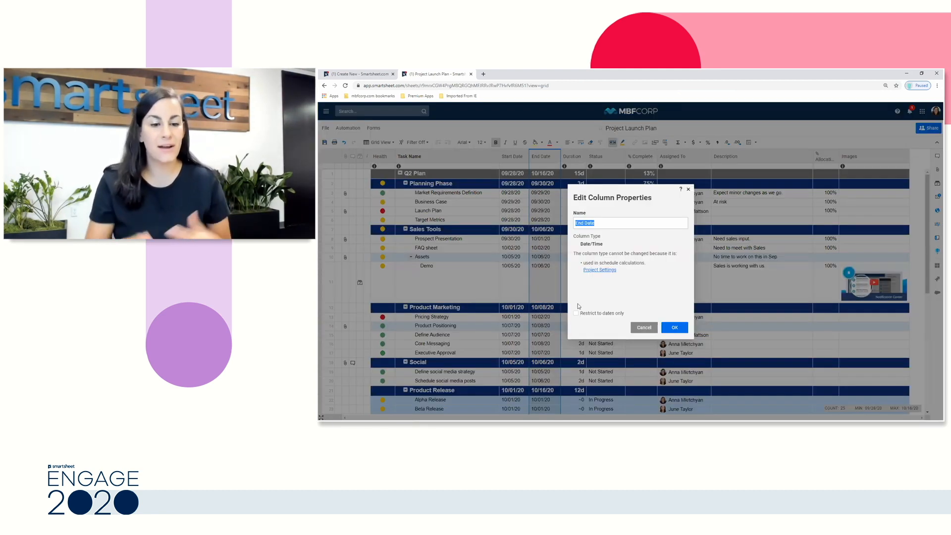
pyautogui.moveTo(609, 303)
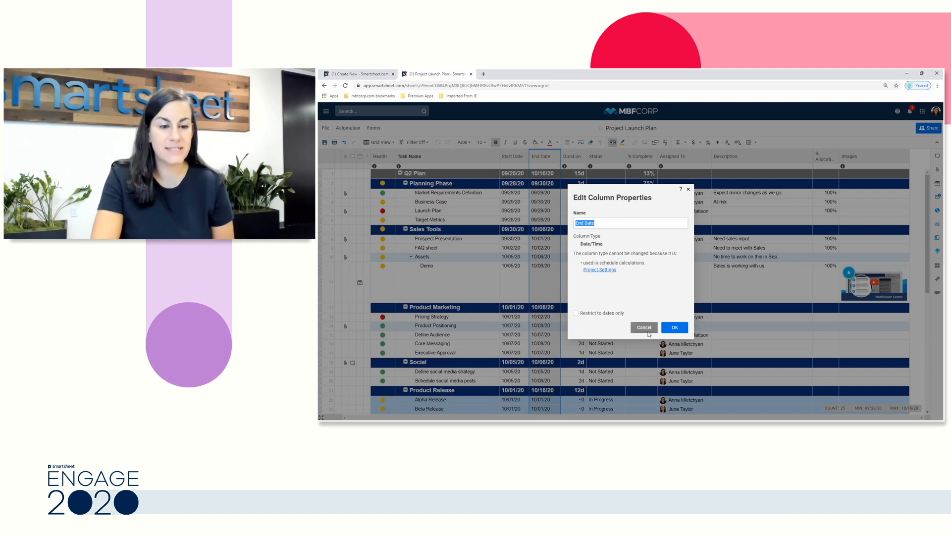
pyautogui.click(643, 327)
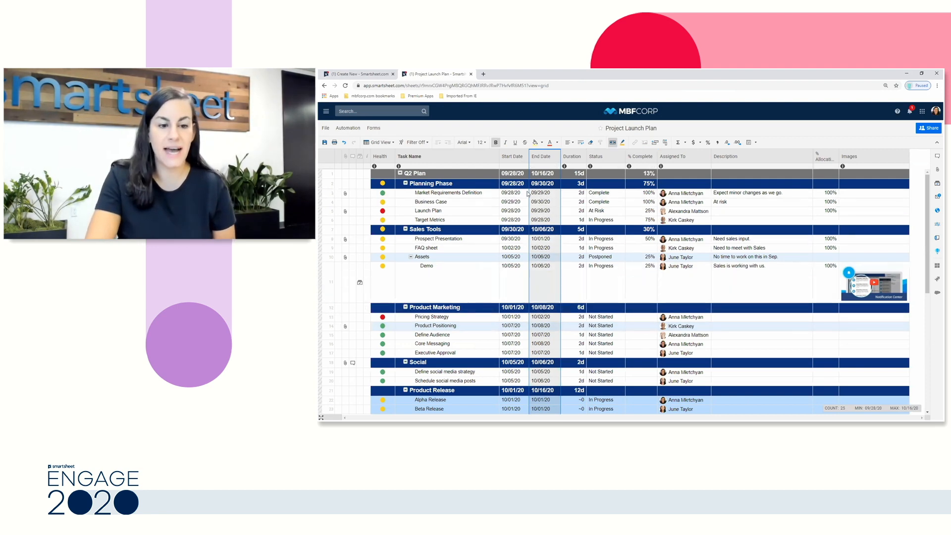
# Bring up the date picker on Market Requirements Definition's start date
pyautogui.click(511, 193)
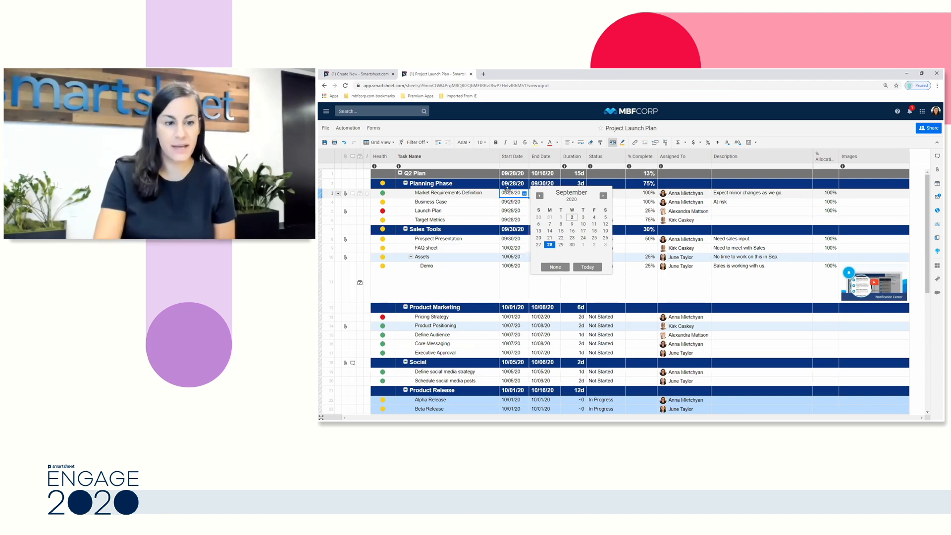
# Switch the Project Launch Plan to Gantt View with timeline bars beside the grid
pyautogui.click(379, 142)
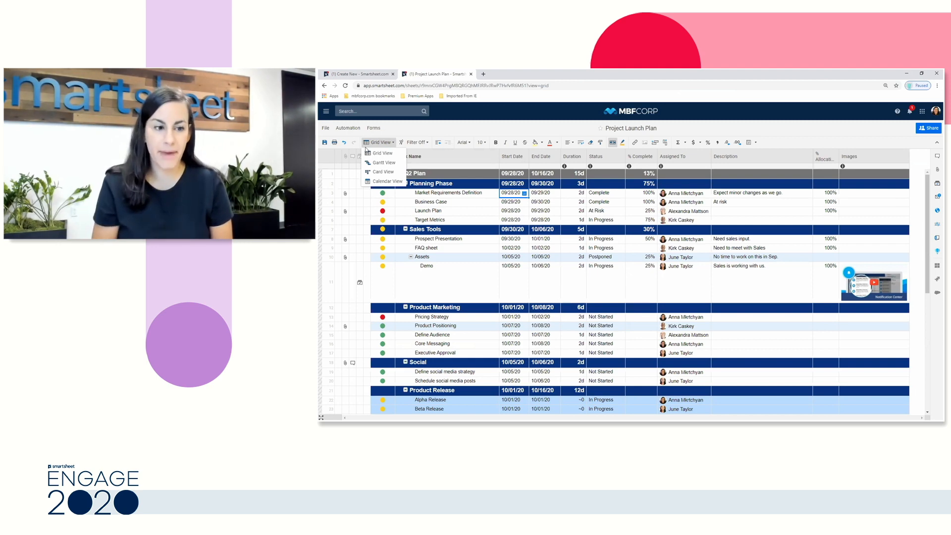
pyautogui.moveTo(381, 152)
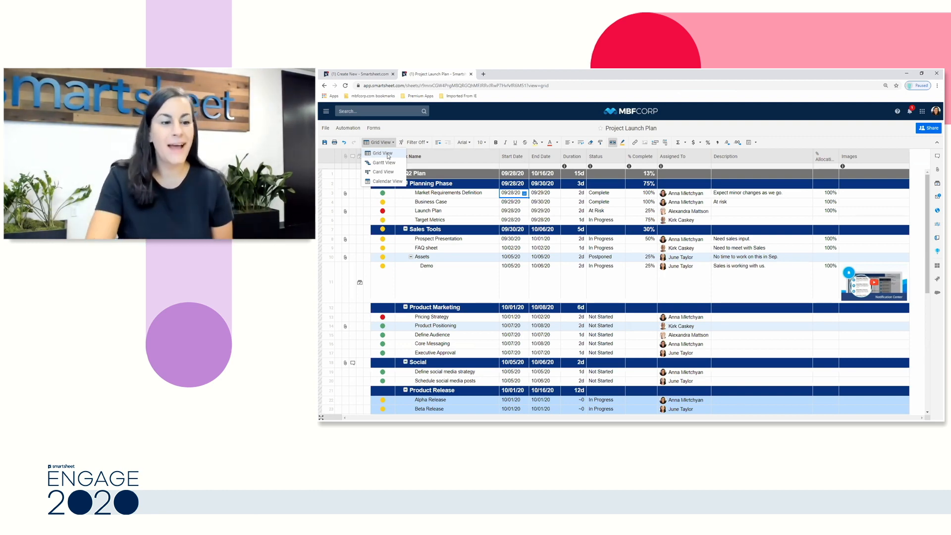
pyautogui.moveTo(383, 162)
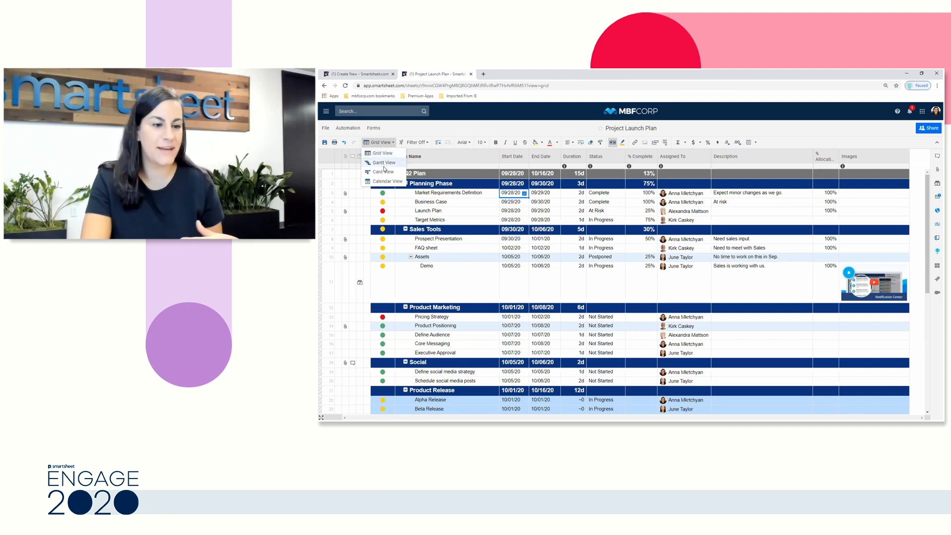
pyautogui.click(383, 162)
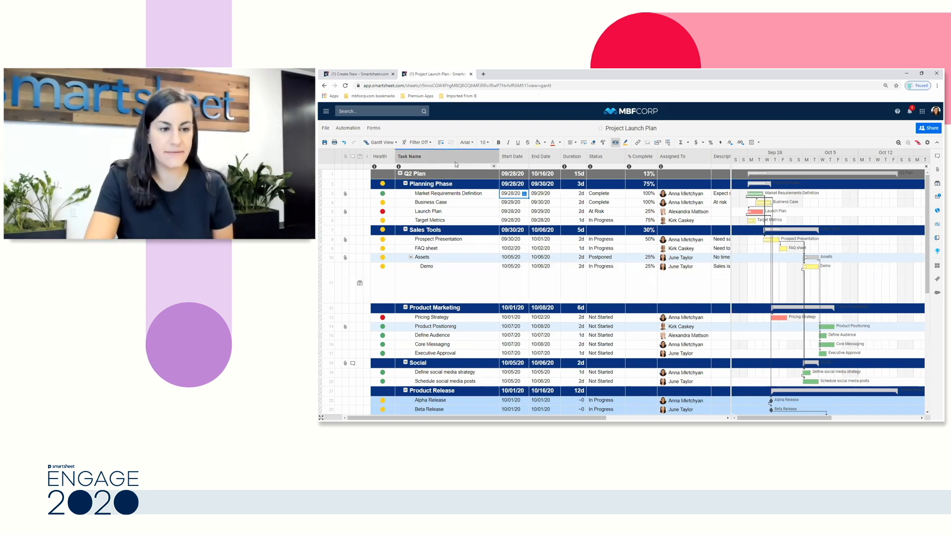
# Show the tasks in Calendar View, then return the sheet to plain Grid View
pyautogui.click(380, 142)
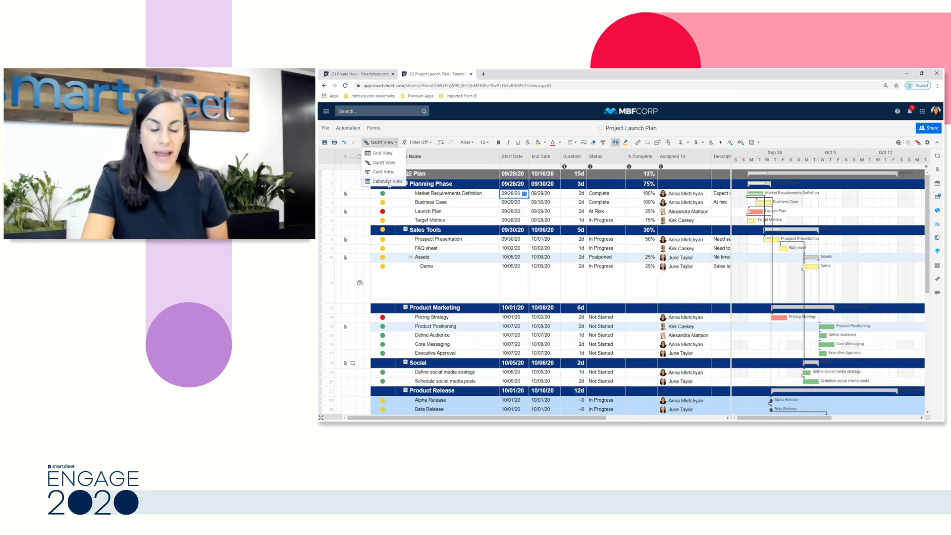
pyautogui.click(387, 181)
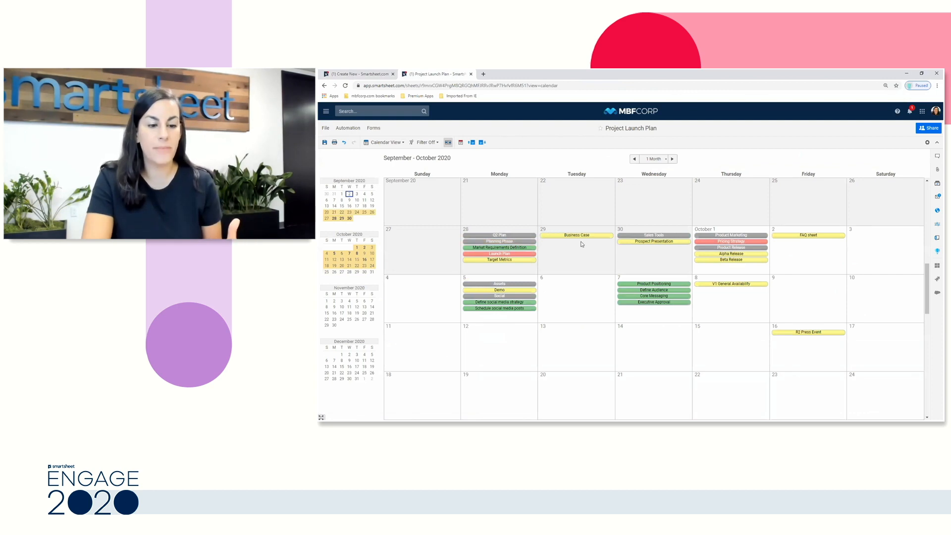
pyautogui.moveTo(646, 317)
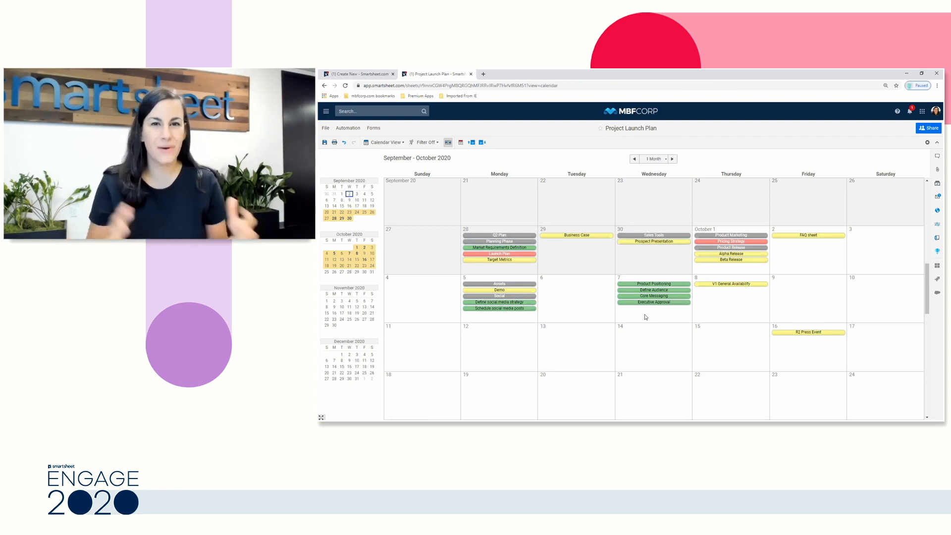
pyautogui.moveTo(520, 201)
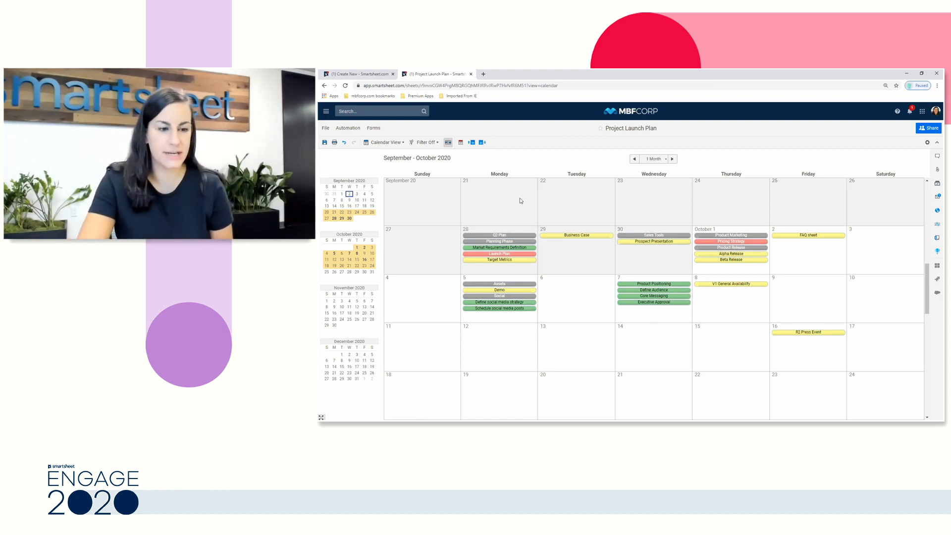
pyautogui.click(384, 142)
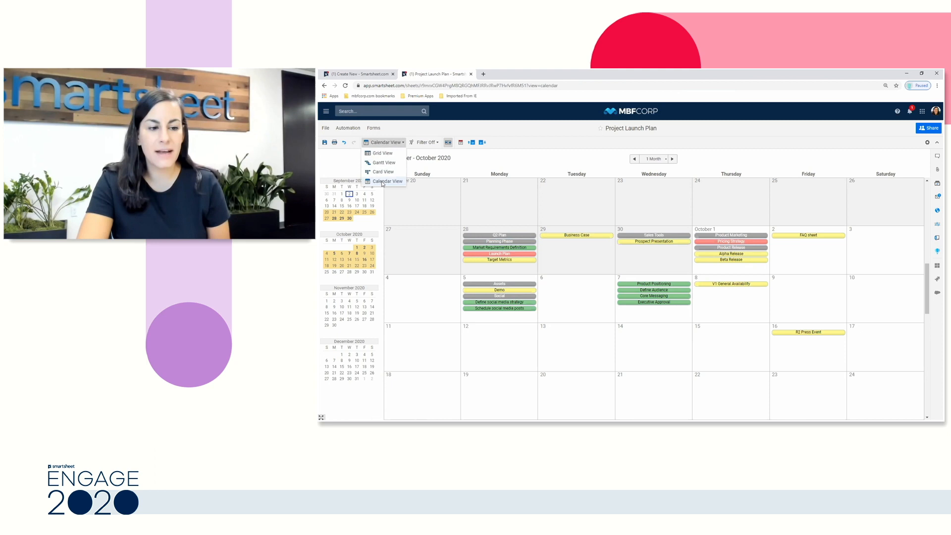
pyautogui.click(382, 153)
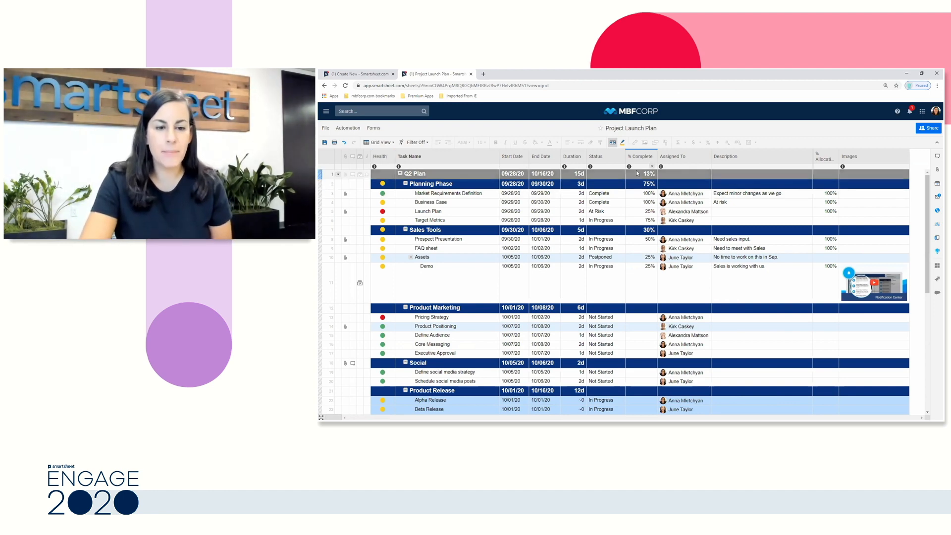
pyautogui.click(674, 155)
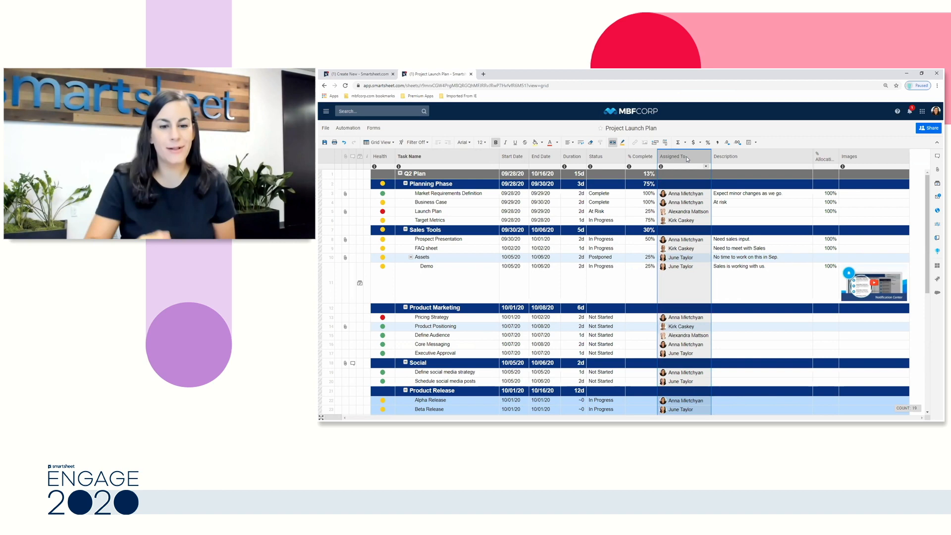
pyautogui.click(428, 185)
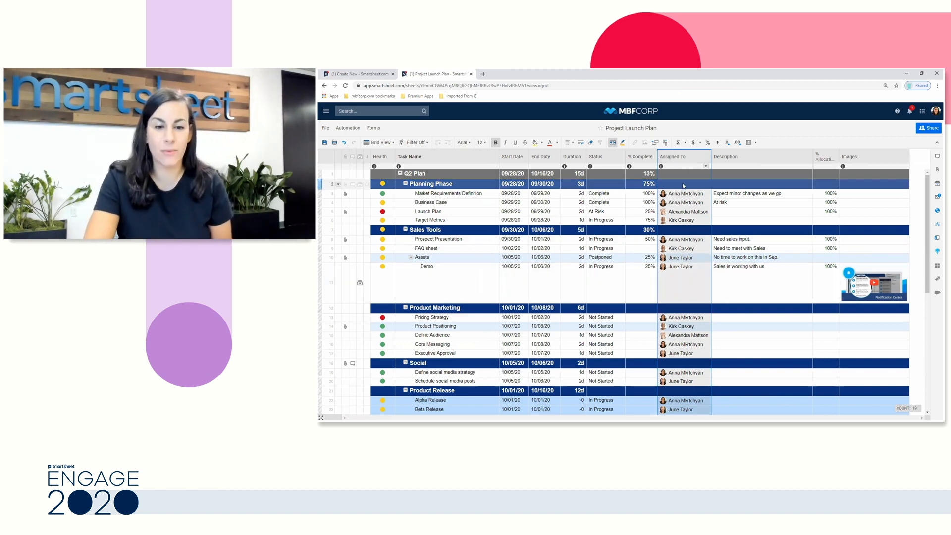
pyautogui.rightClick(683, 156)
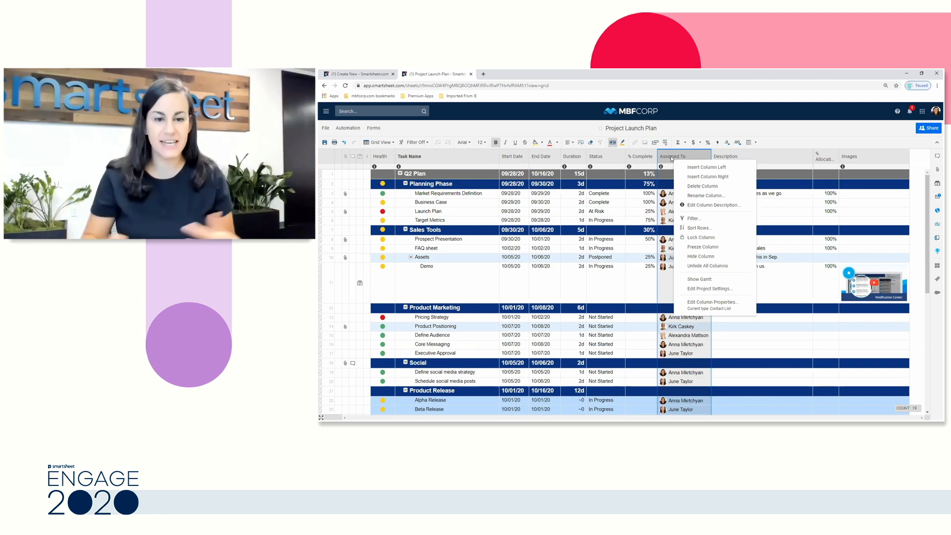
pyautogui.click(712, 301)
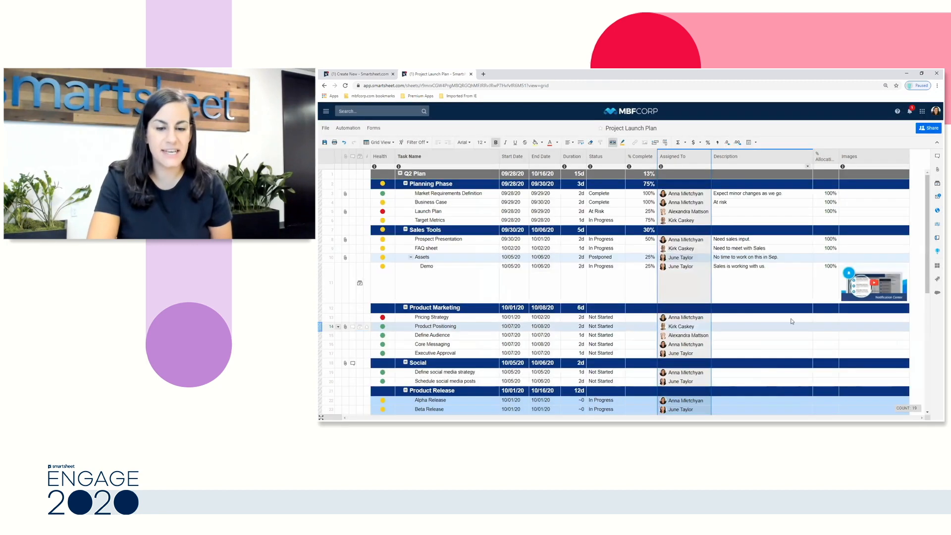
pyautogui.moveTo(687, 193)
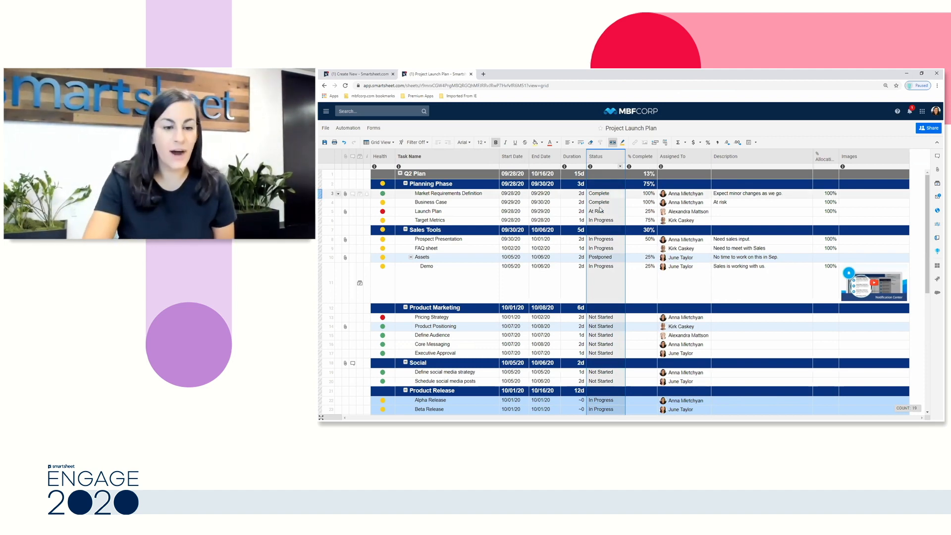
# Review the five Status choices on Market Requirements Definition and keep the column unchanged
pyautogui.click(598, 193)
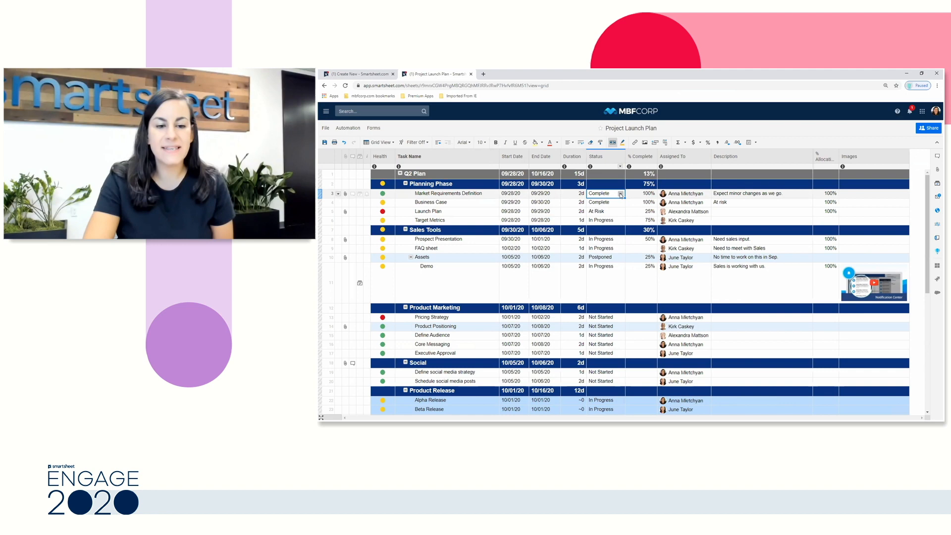
pyautogui.click(620, 193)
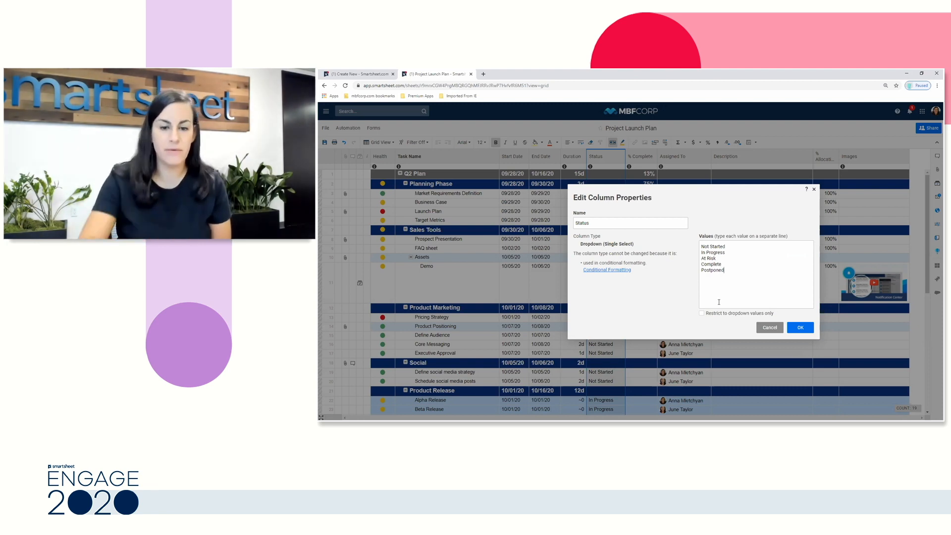
pyautogui.click(799, 328)
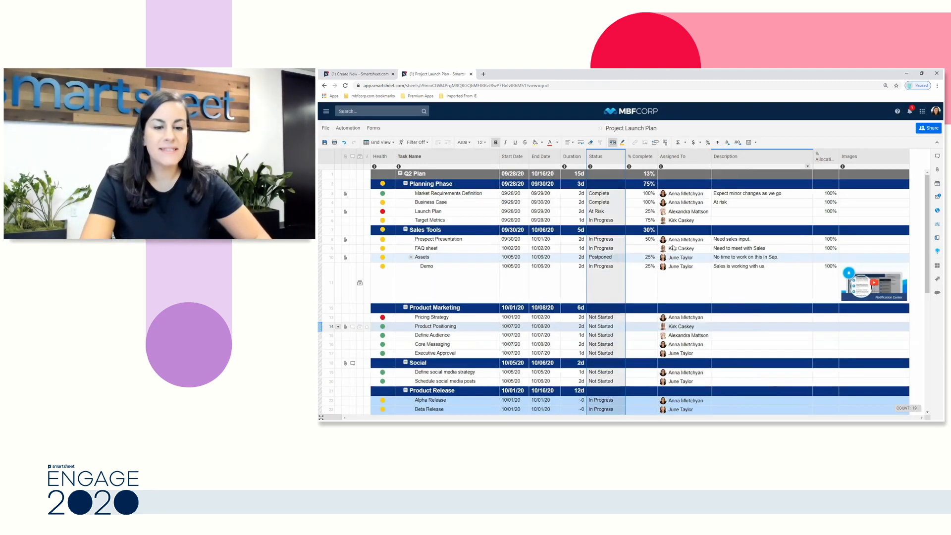
pyautogui.click(595, 155)
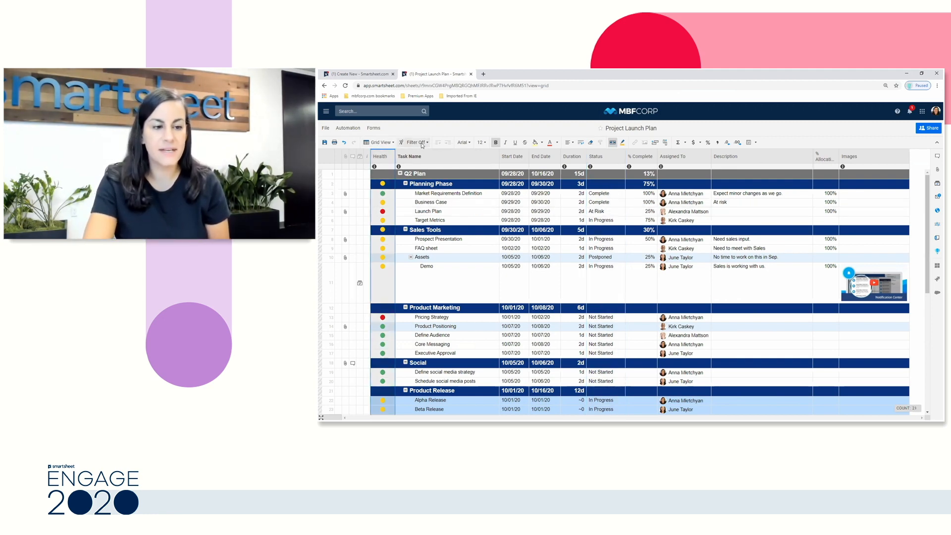
pyautogui.click(417, 141)
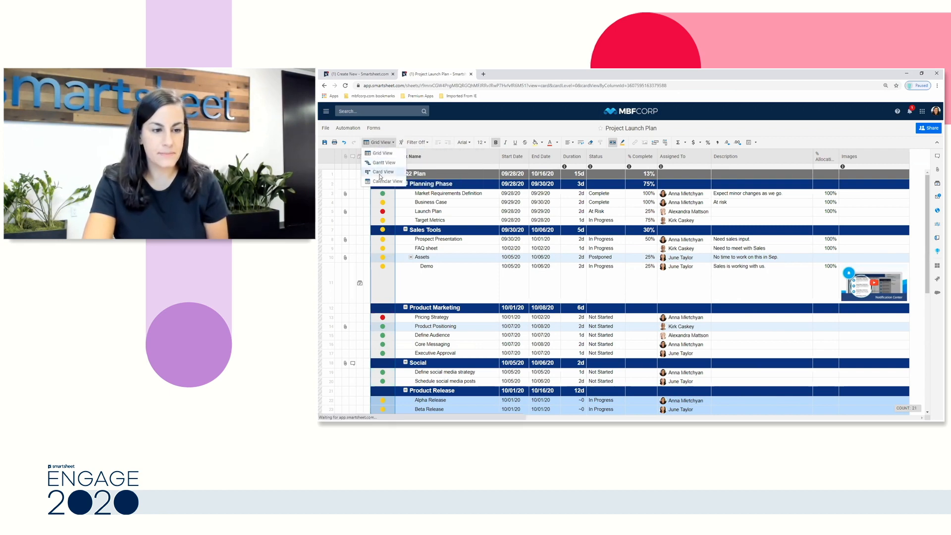
# Show the plan in Card View grouped by Health, then by Assigned To
pyautogui.click(383, 172)
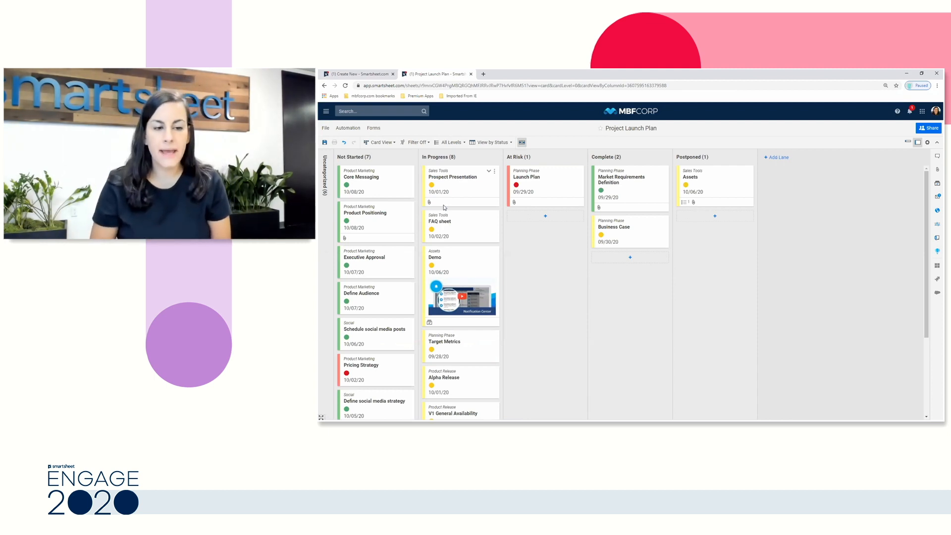
pyautogui.moveTo(579, 169)
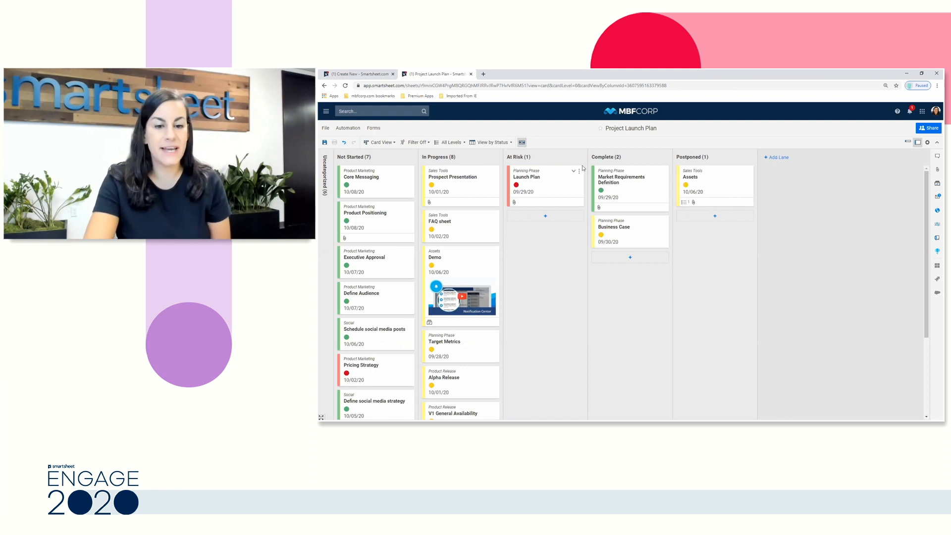
pyautogui.moveTo(676, 159)
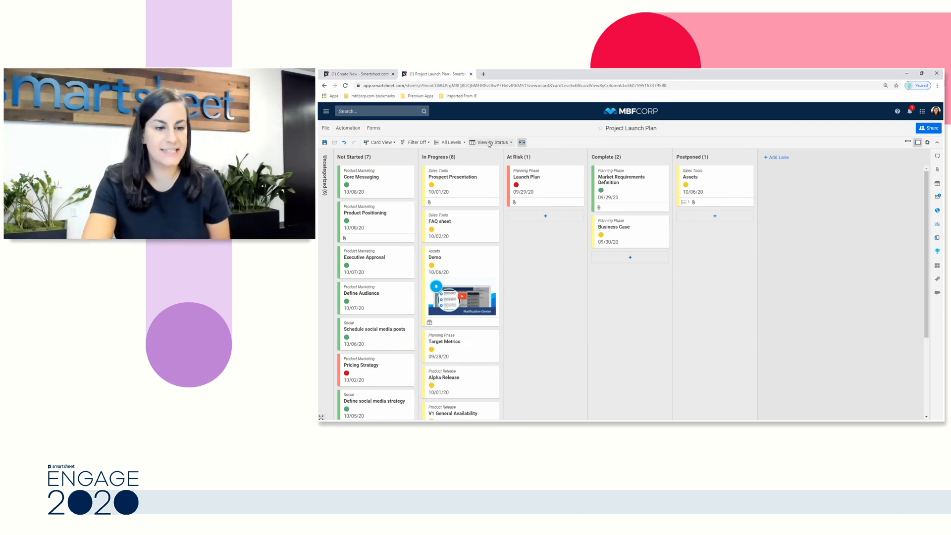
pyautogui.click(491, 142)
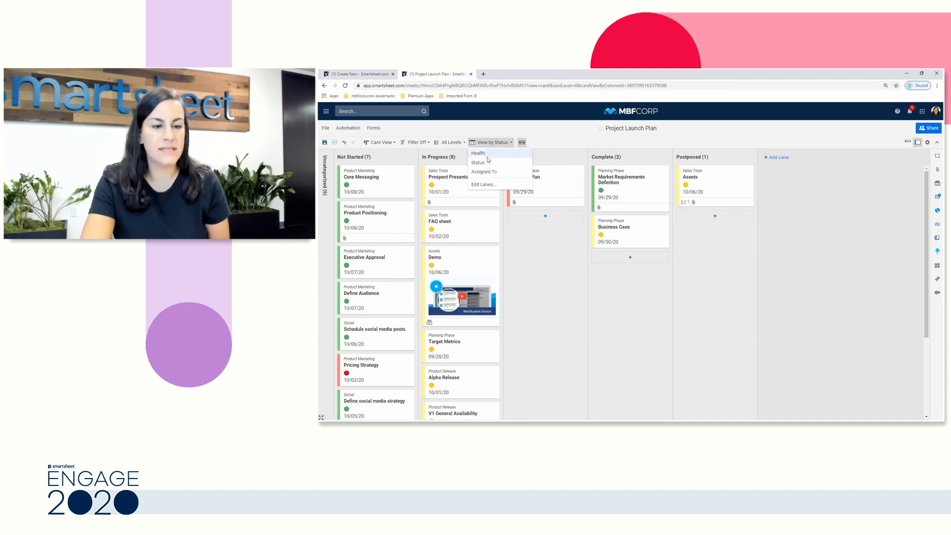
pyautogui.click(477, 153)
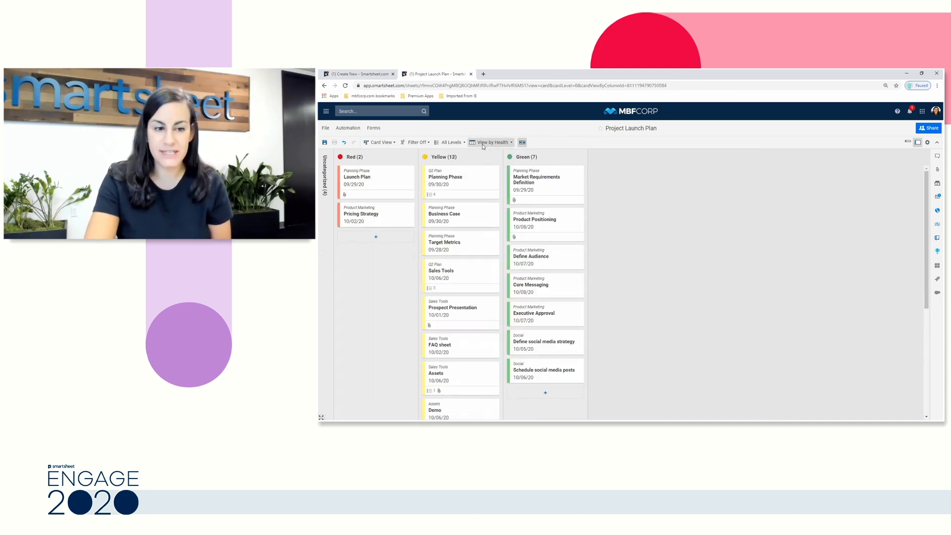
pyautogui.click(491, 142)
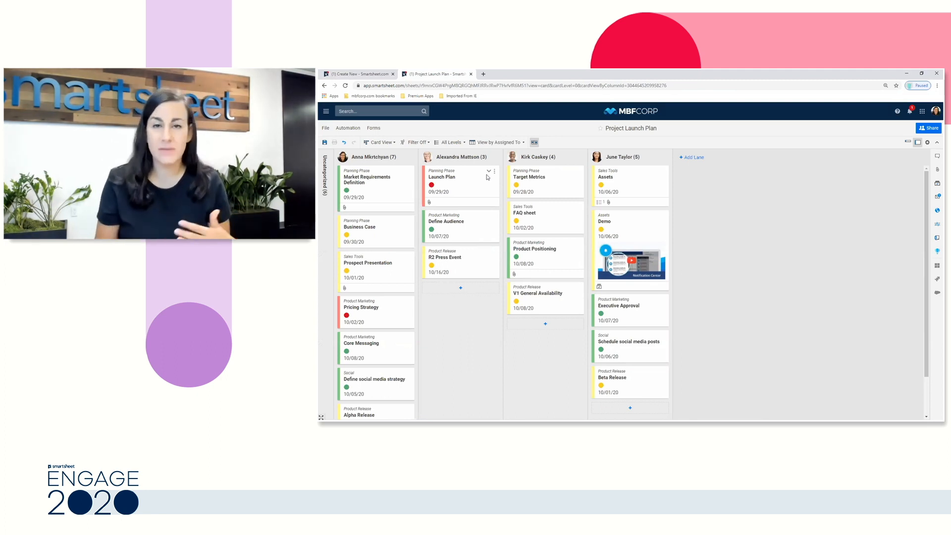
pyautogui.moveTo(383, 310)
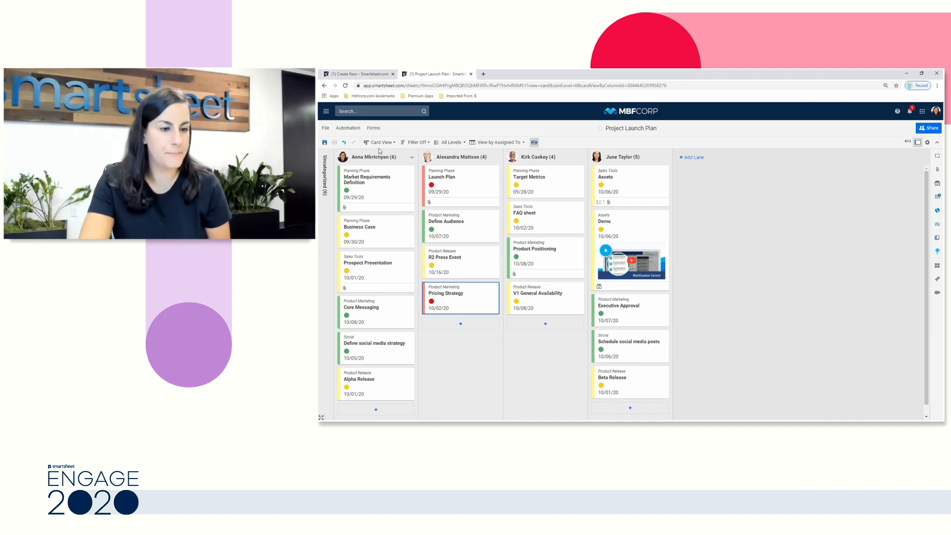
pyautogui.click(380, 142)
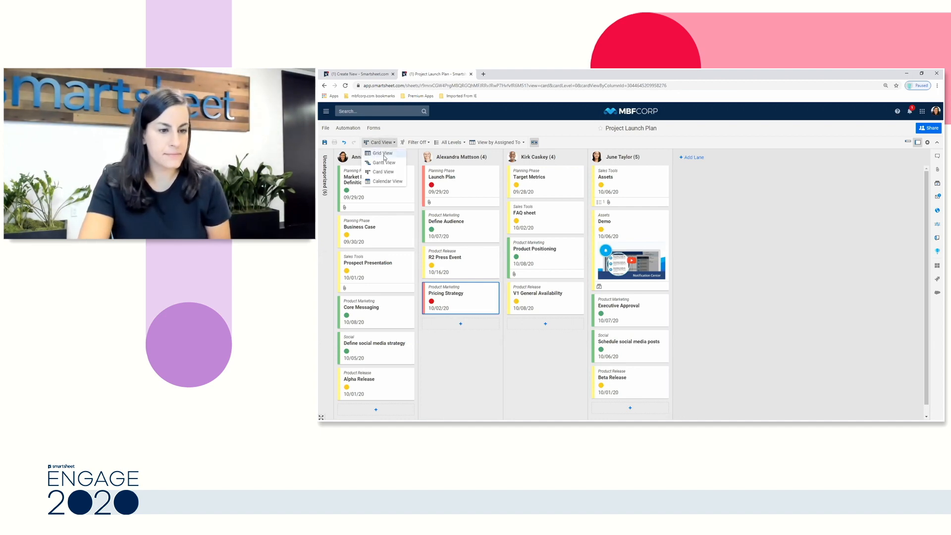
pyautogui.click(383, 153)
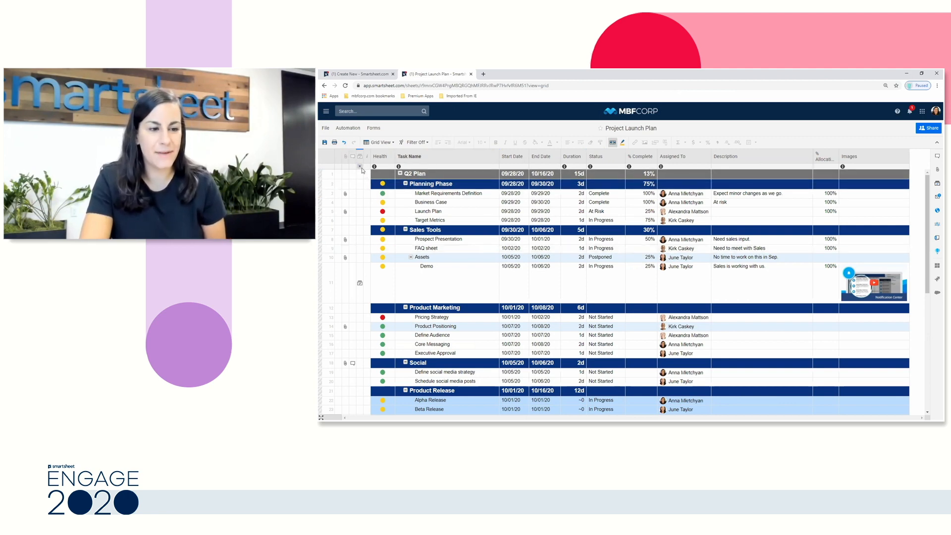
# Keep the Project Launch Plan in its row-and-column grid layout
pyautogui.click(331, 173)
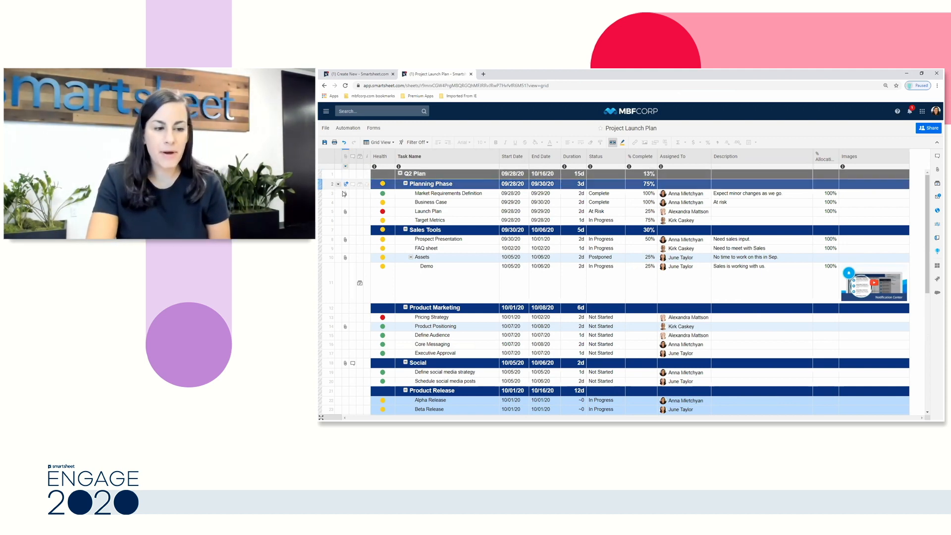
pyautogui.click(344, 193)
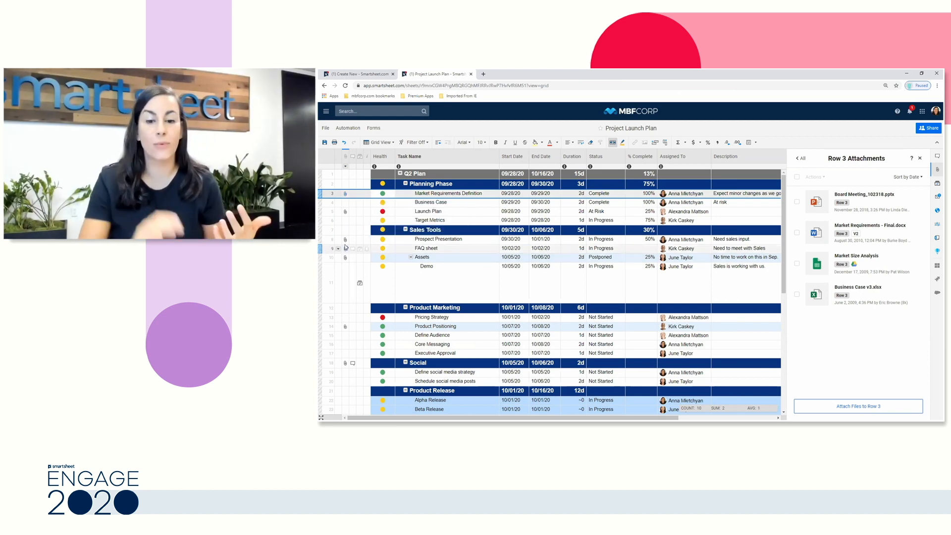
pyautogui.moveTo(345, 248)
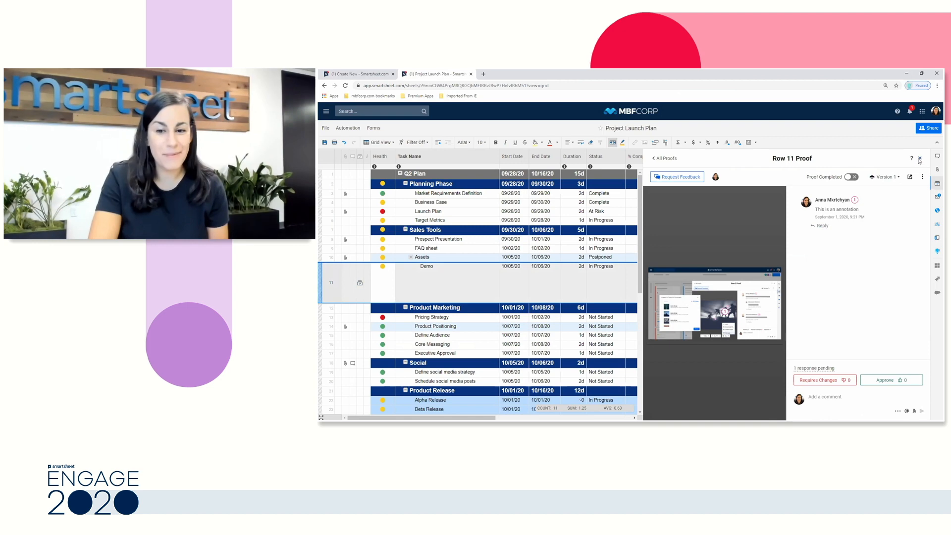
pyautogui.click(919, 159)
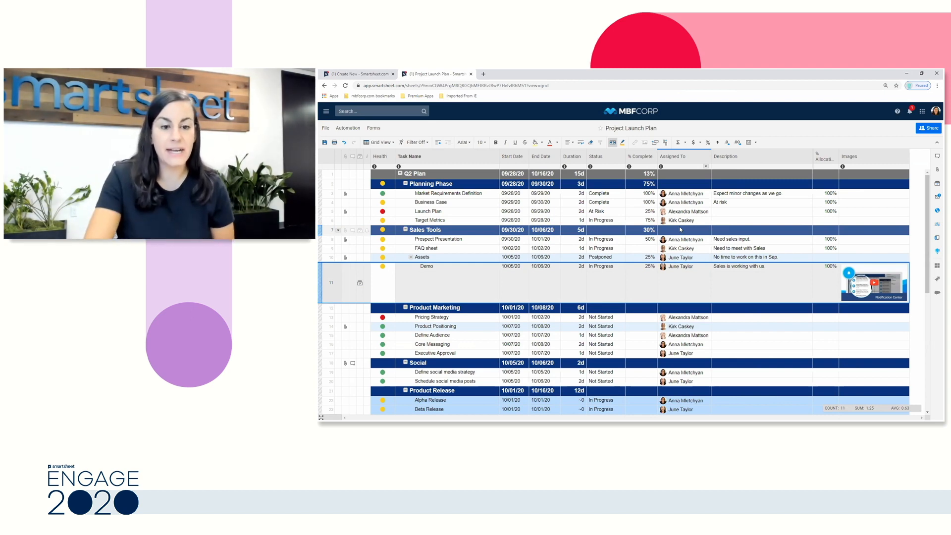
# Switch the plan back to Gantt View with task bars beside the rows
pyautogui.click(611, 142)
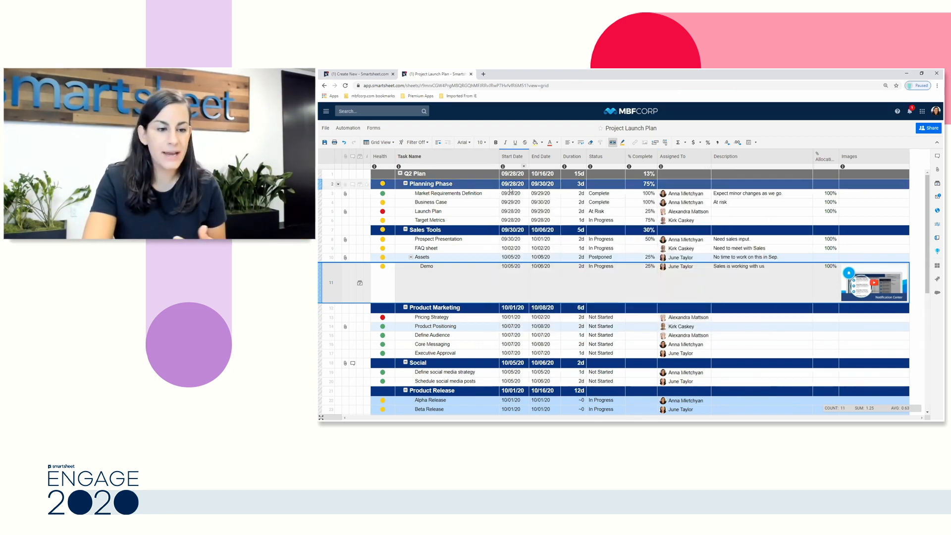
pyautogui.click(379, 141)
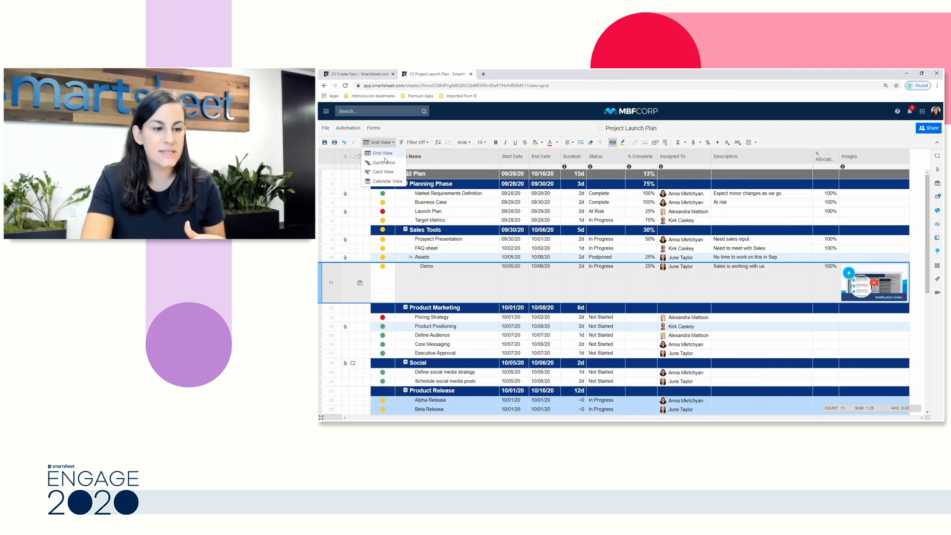
pyautogui.click(383, 161)
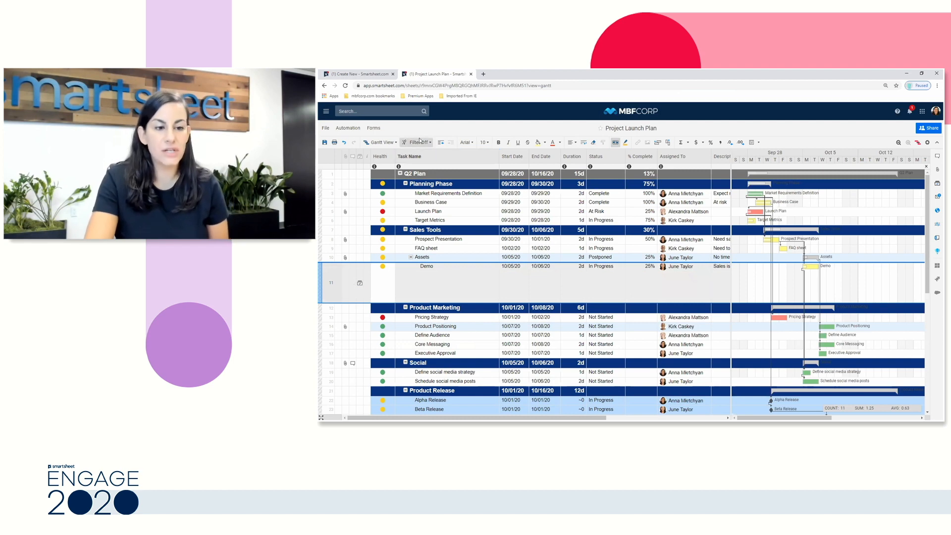
pyautogui.click(416, 141)
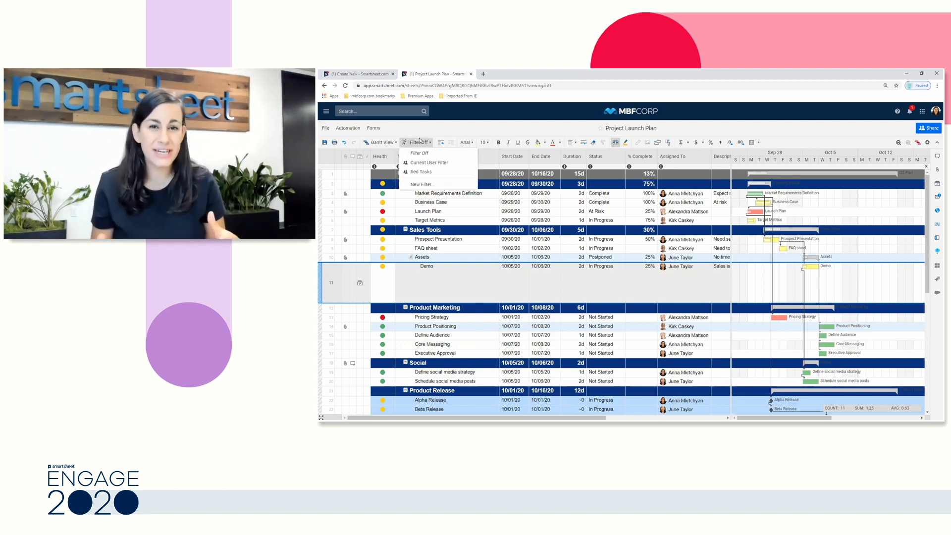
pyautogui.click(429, 161)
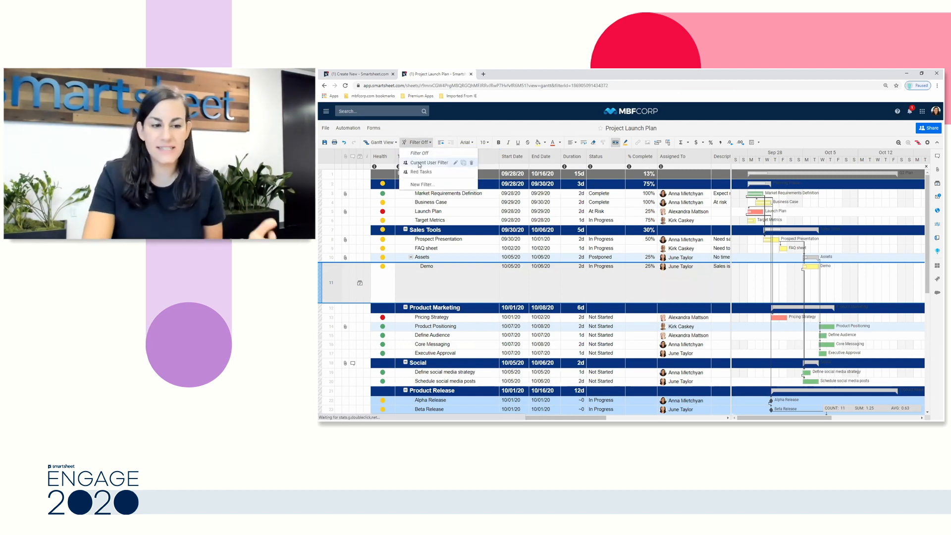
pyautogui.click(431, 163)
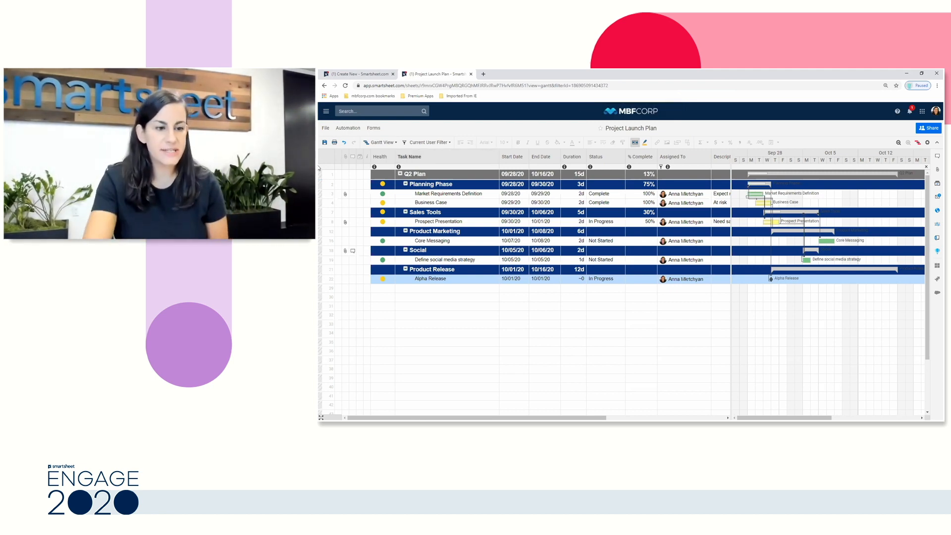
pyautogui.click(382, 193)
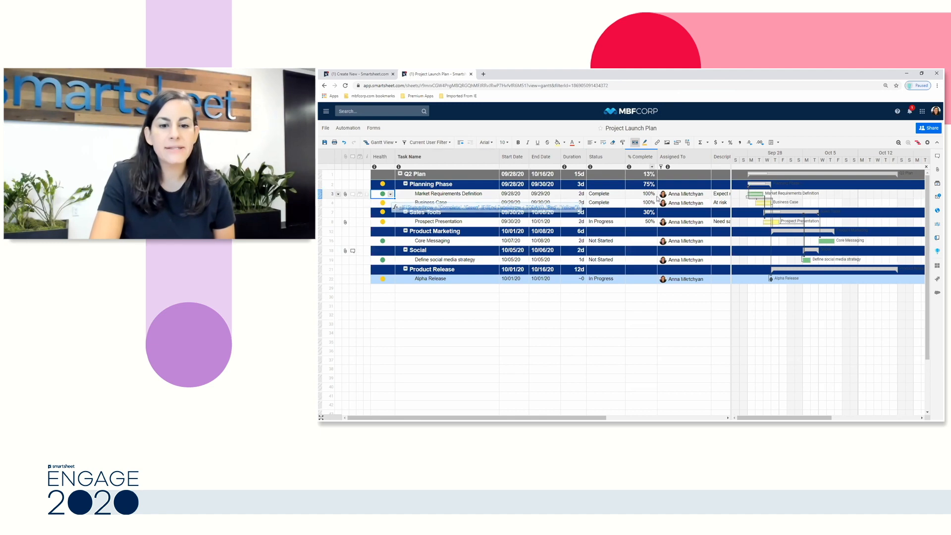
pyautogui.click(701, 142)
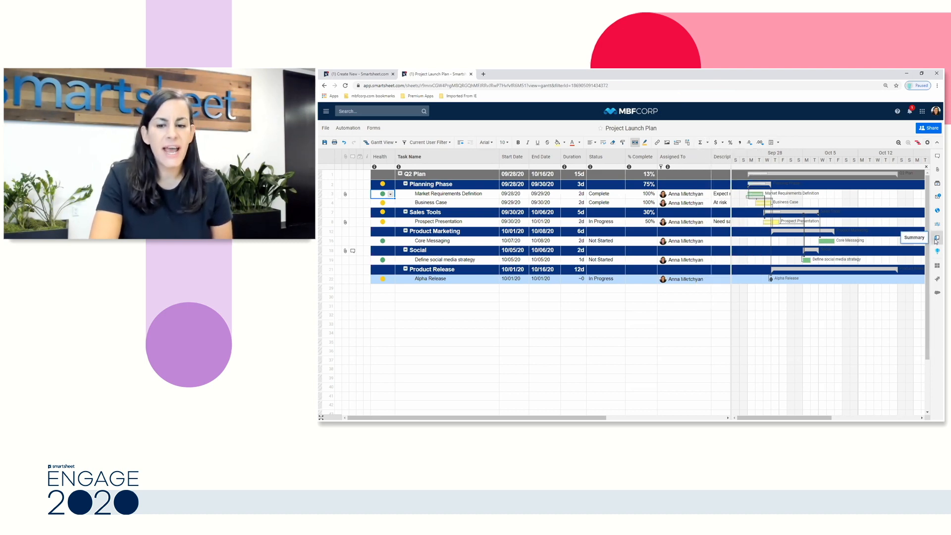
# Show the Sheet Summary panel with project manager, health counts and start/end dates
pyautogui.click(936, 237)
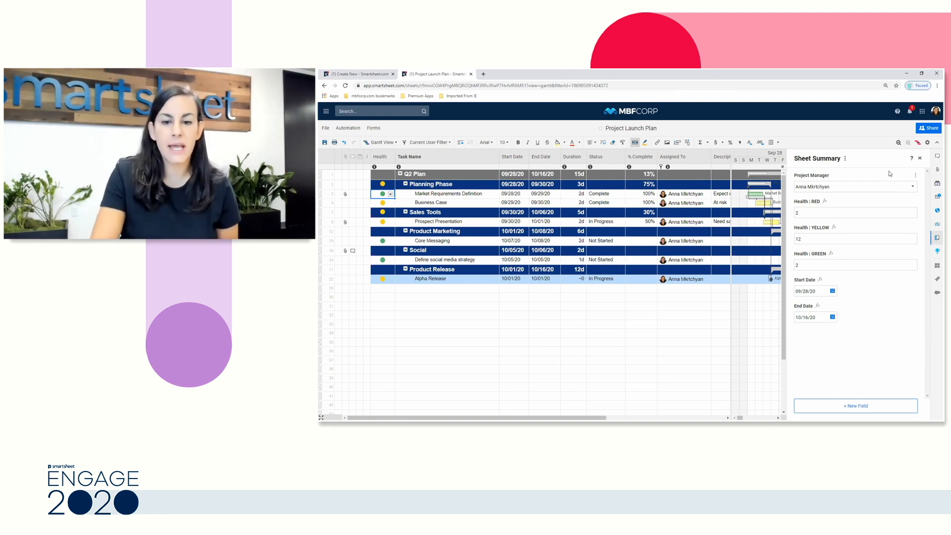
pyautogui.moveTo(864, 186)
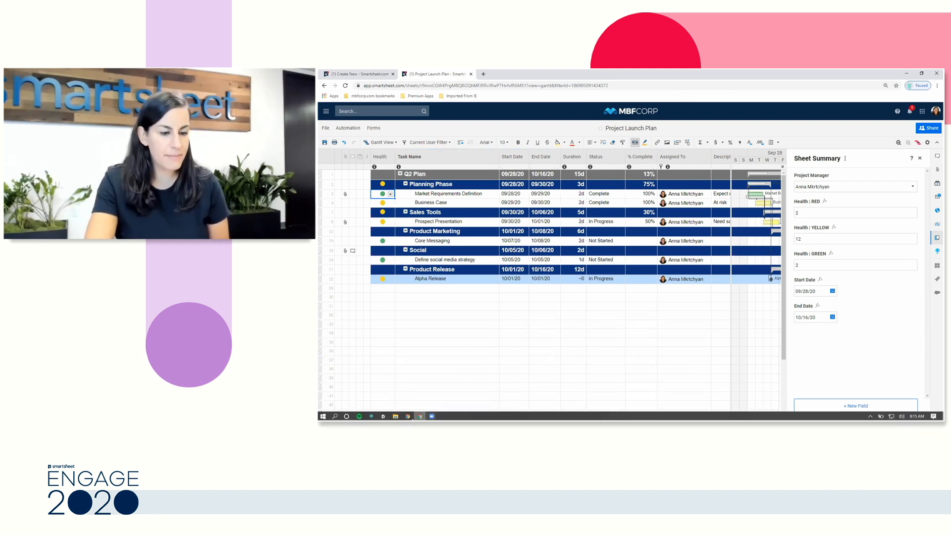
pyautogui.moveTo(409, 416)
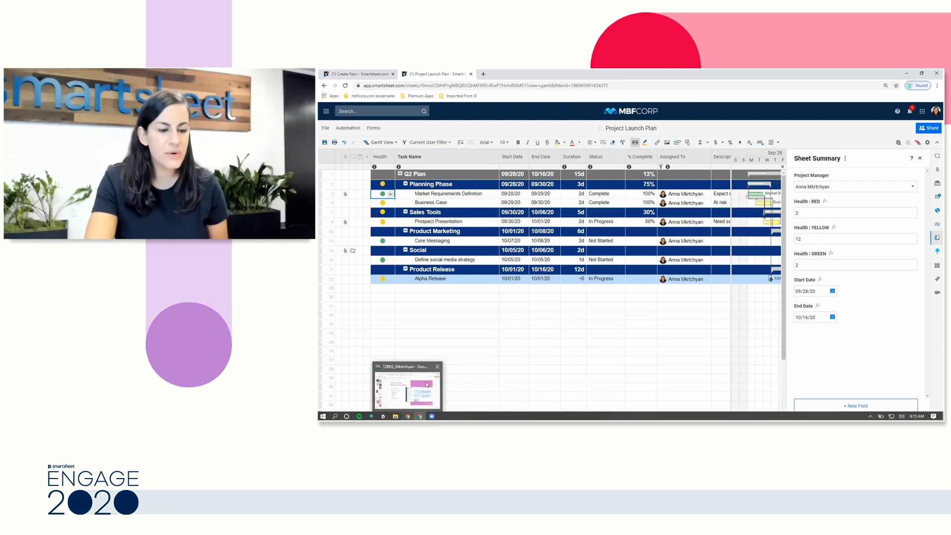
# Present the Google Slides deck full screen and advance past Demo to the Review slide
pyautogui.click(407, 387)
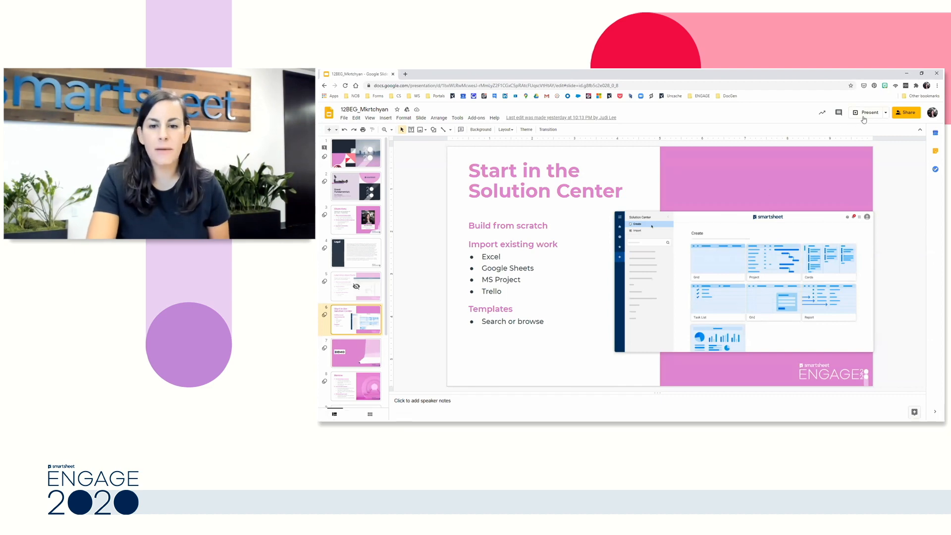
pyautogui.click(870, 112)
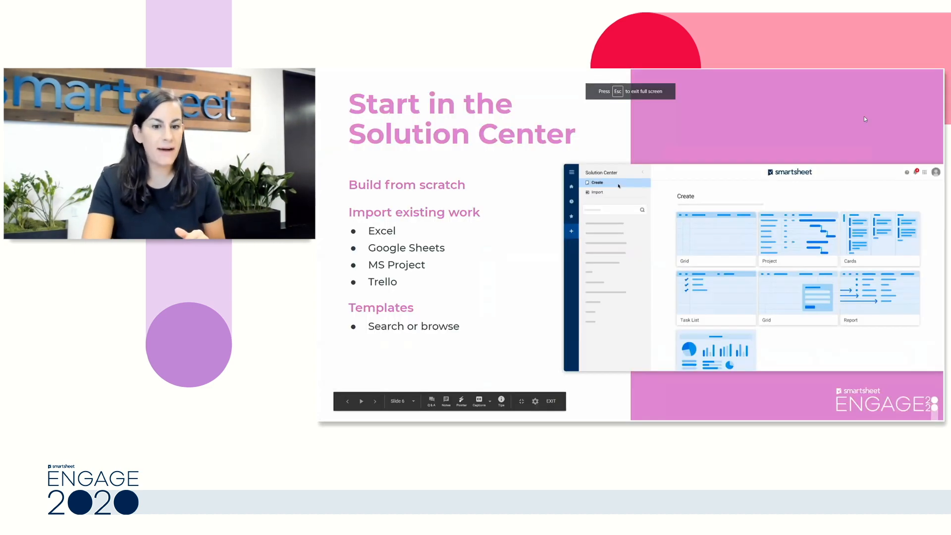
pyautogui.click(375, 401)
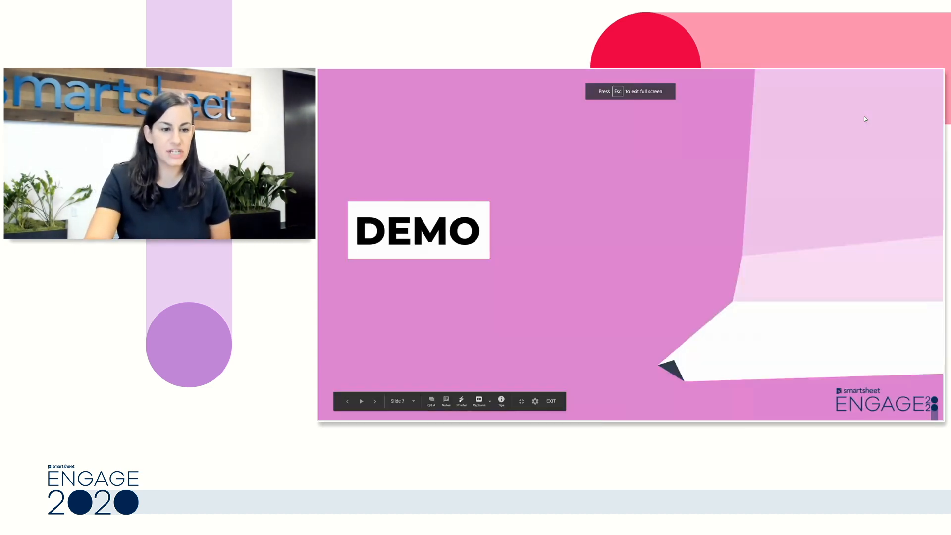
pyautogui.click(374, 402)
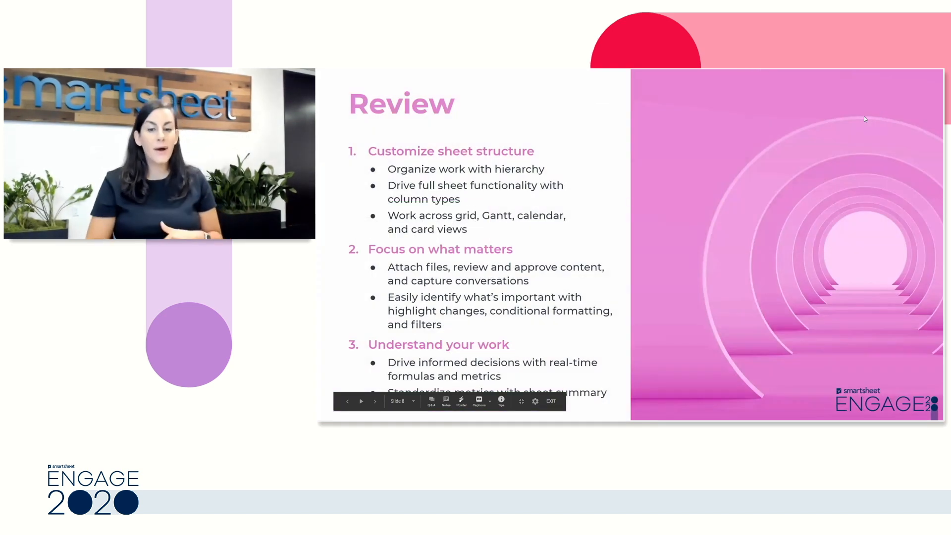